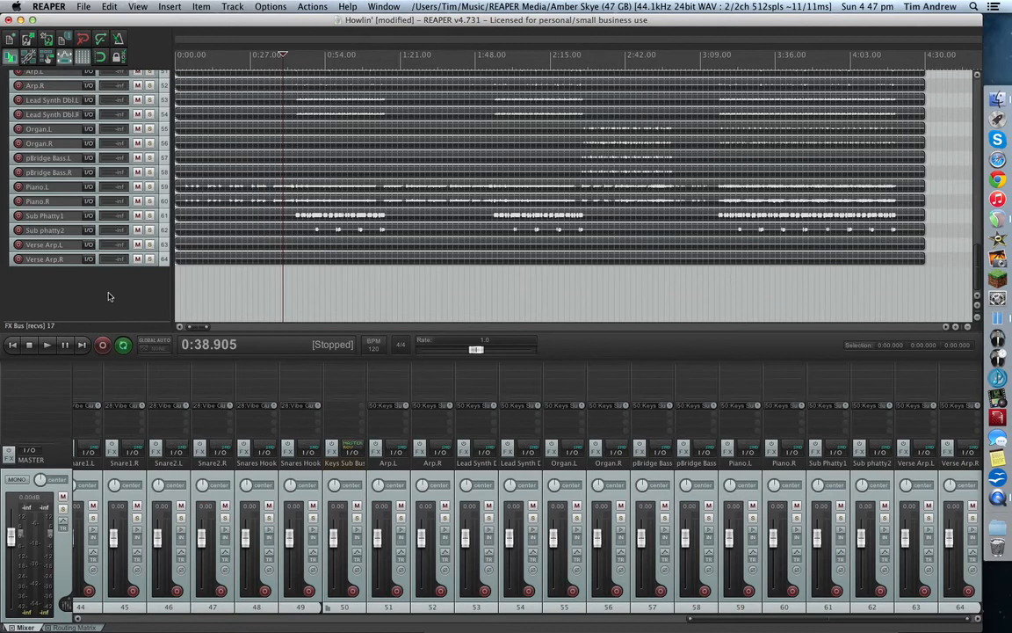
Step: Insert a new track at the end of the project and name it 'Vox Bus'
{"action": "scroll", "scroll_direction": "up", "scroll_amount": 3}
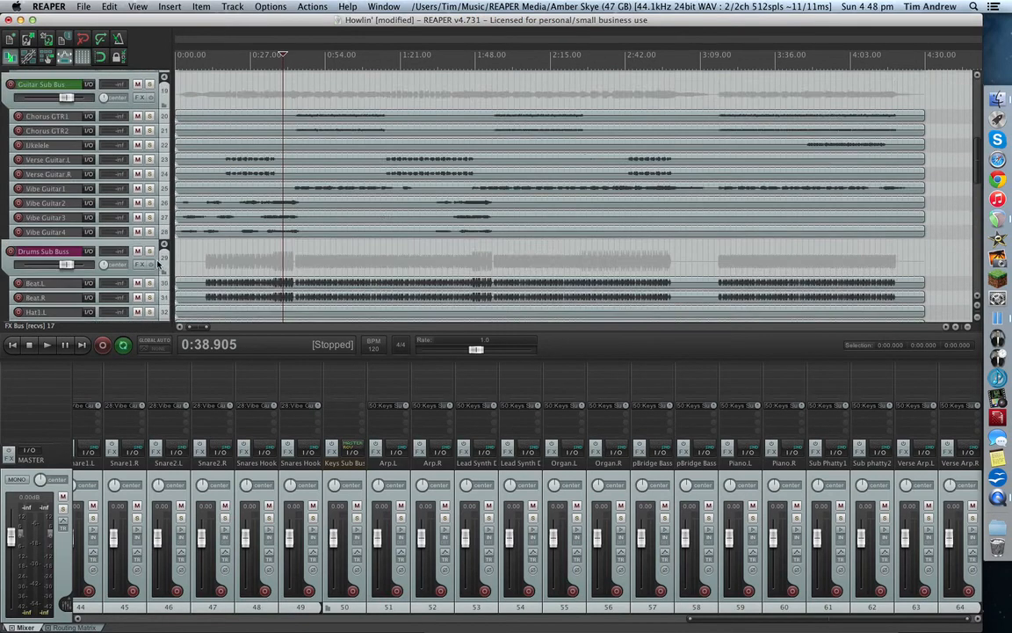
{"action": "scroll", "scroll_direction": "up", "scroll_amount": 3}
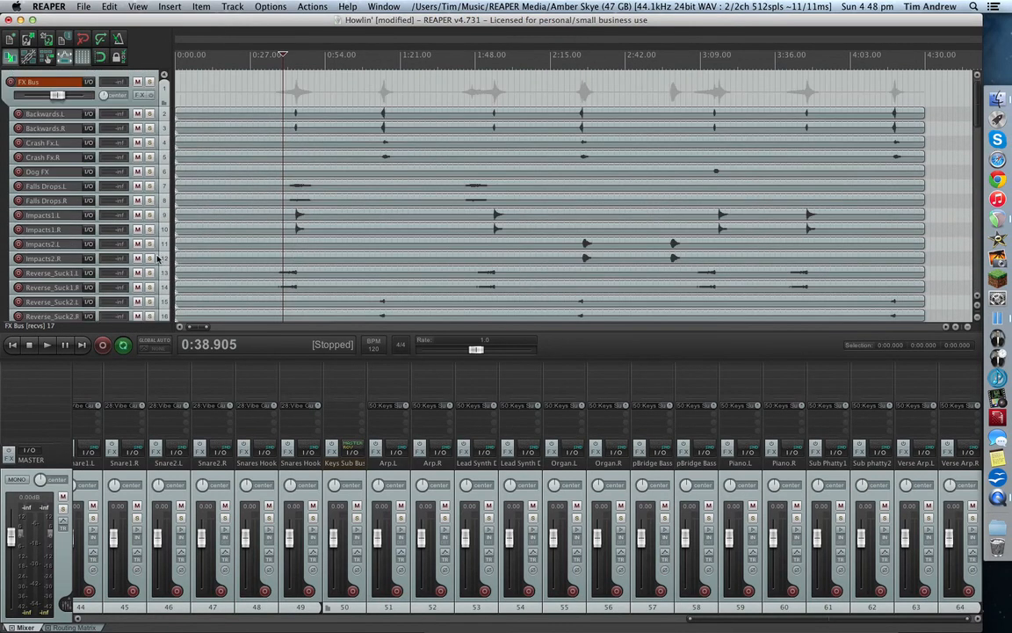
{"action": "scroll", "scroll_direction": "down", "scroll_amount": 3}
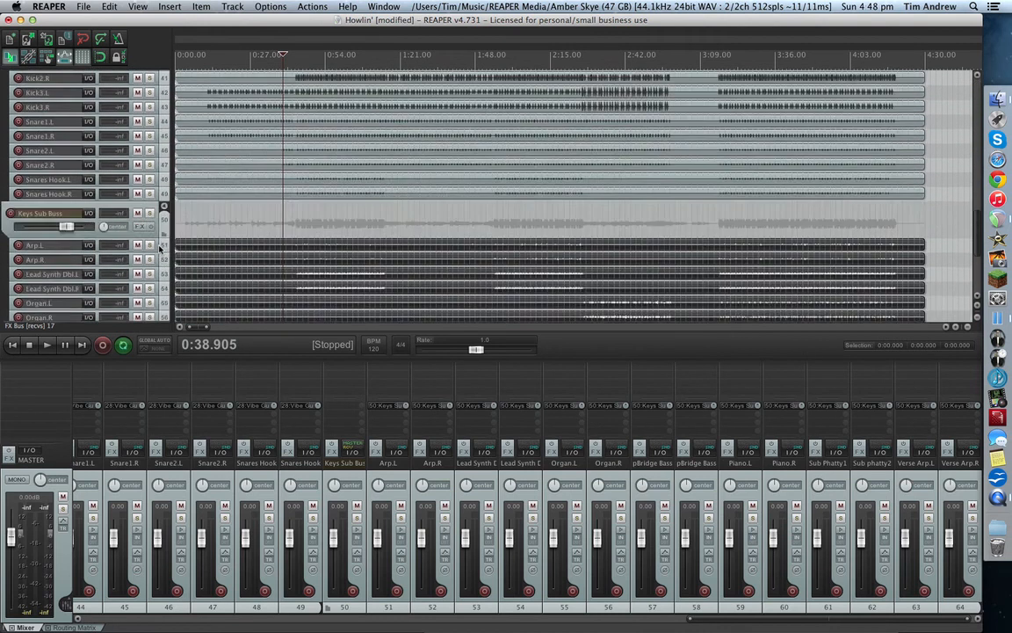
{"action": "scroll", "scroll_direction": "down", "scroll_amount": 3}
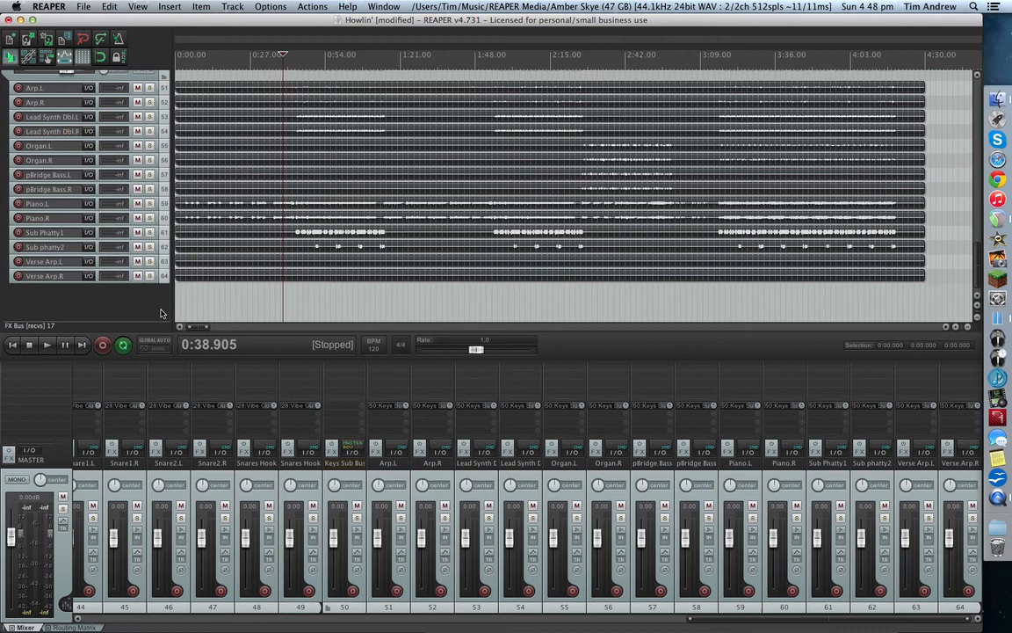
{"action": "mouse_move", "coordinate": [141, 309]}
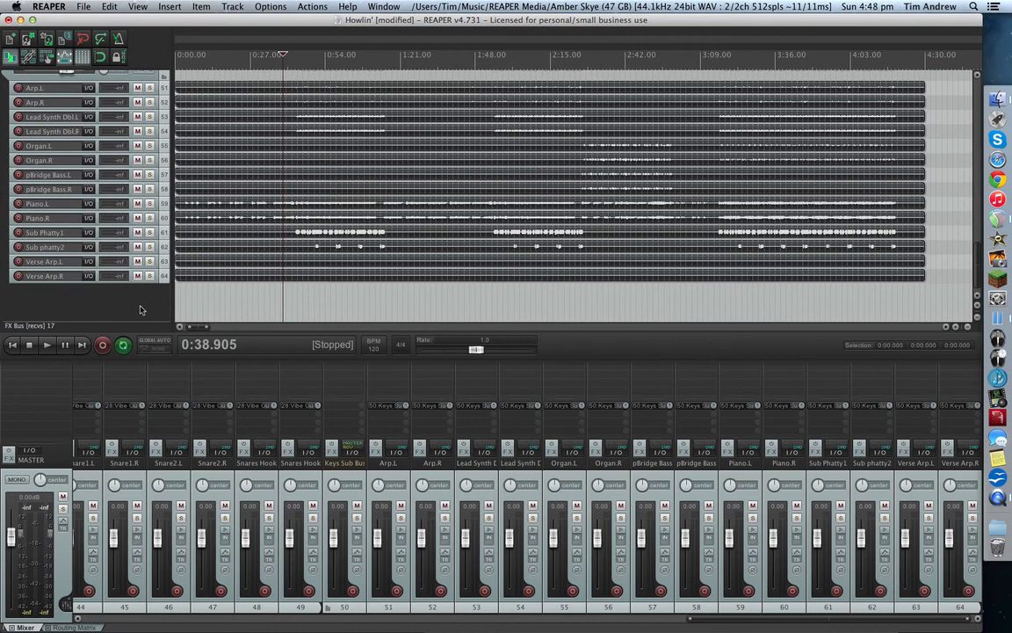
{"action": "mouse_move", "coordinate": [116, 310]}
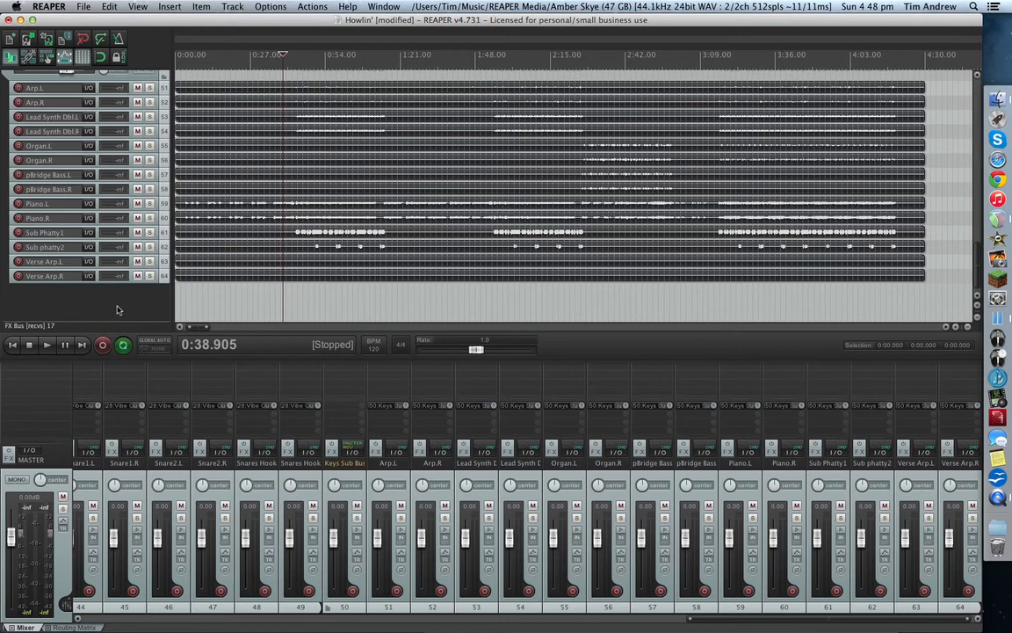
{"action": "mouse_move", "coordinate": [105, 306]}
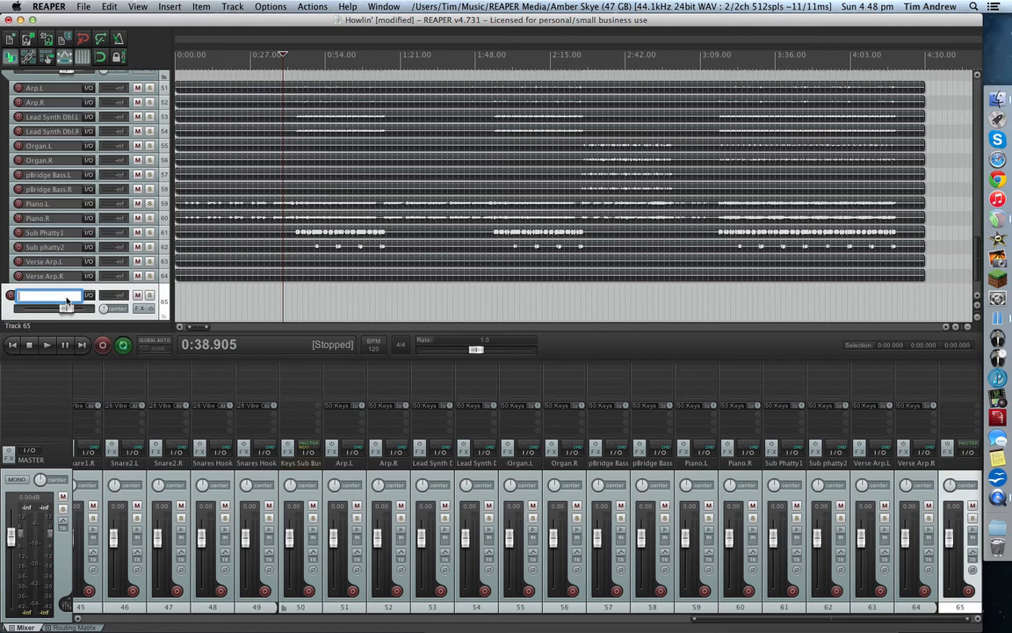
{"action": "type", "text": "VOx Buss"}
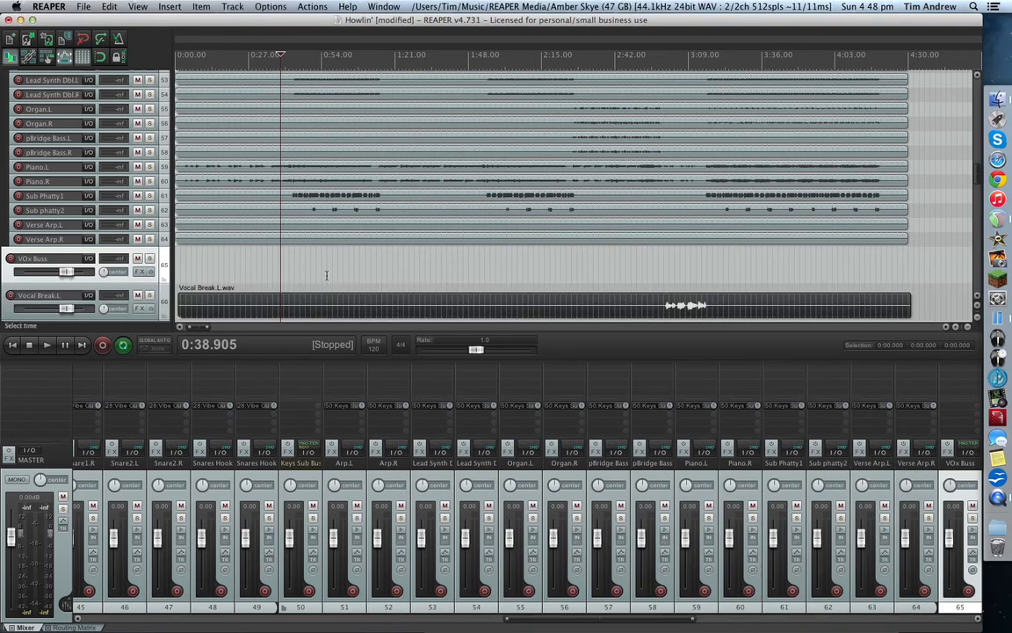
Step: Scroll the track panel down toward the Vocal Break and Vocal Verse tracks
{"action": "scroll", "scroll_direction": "down", "scroll_amount": 3}
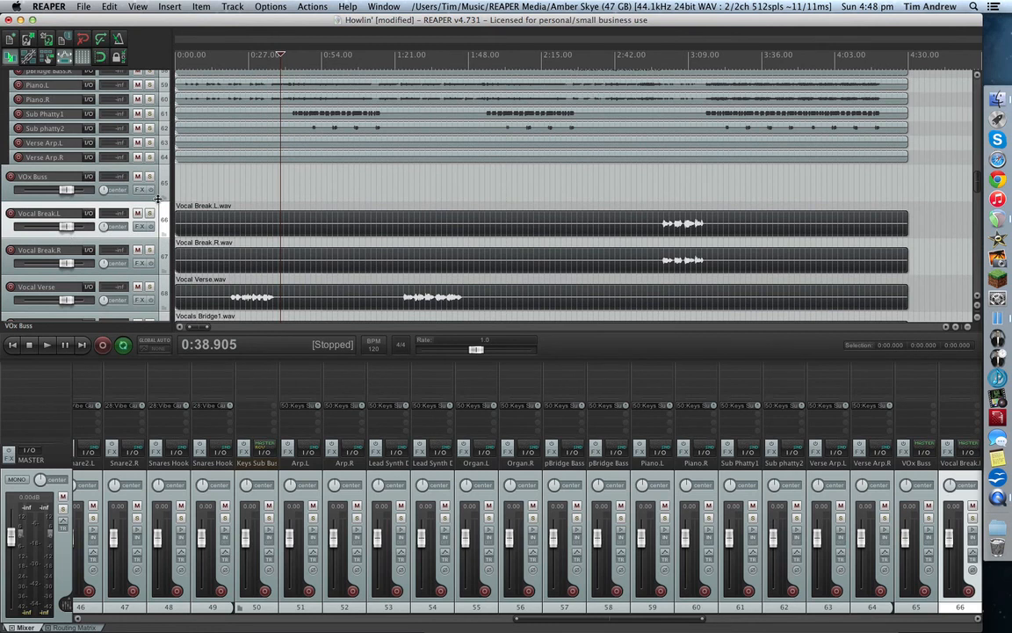
{"action": "mouse_move", "coordinate": [176, 228]}
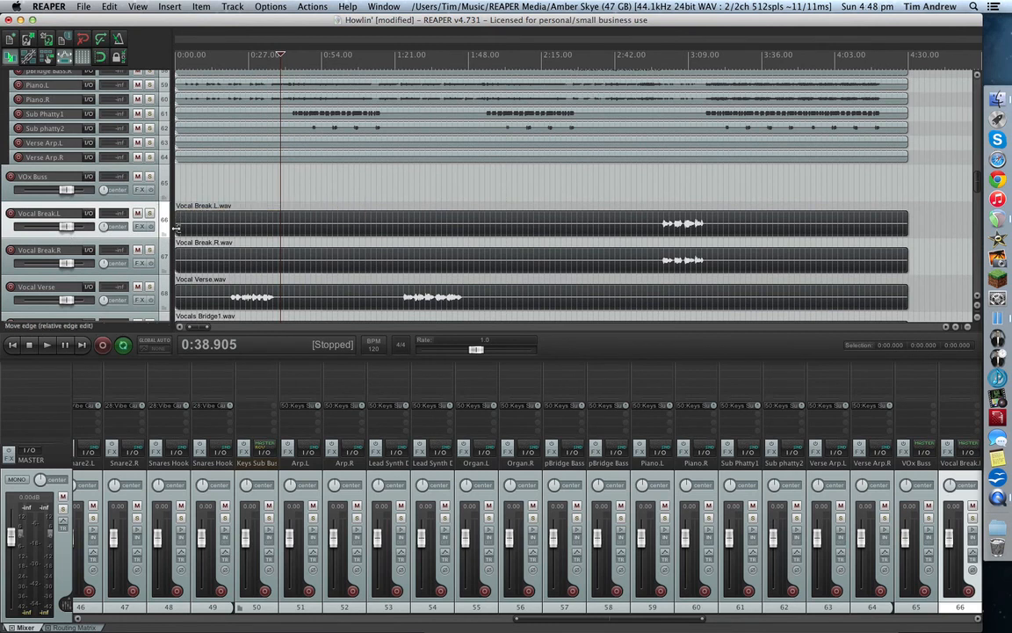
{"action": "mouse_move", "coordinate": [167, 200]}
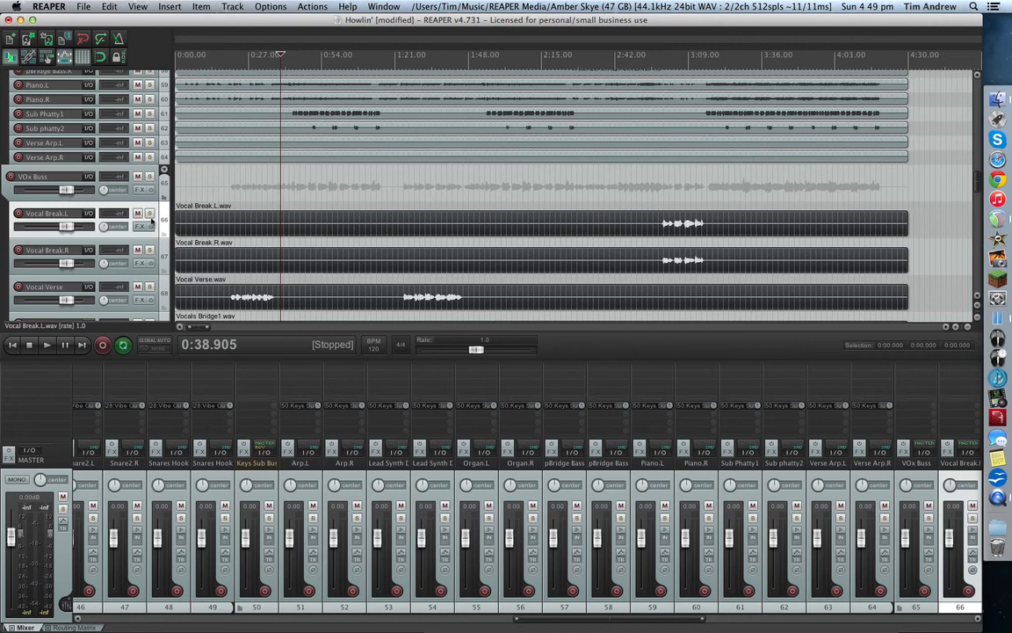
{"action": "mouse_move", "coordinate": [165, 168]}
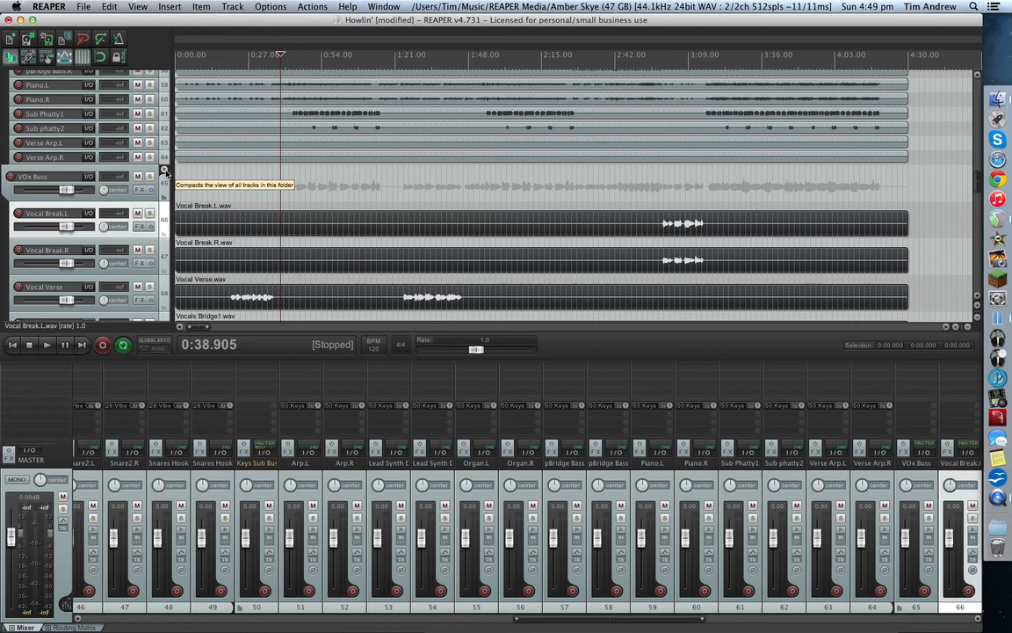
Step: Cycle the Vox Bus folder compact control twice so its vocal child tracks show at minimal height
{"action": "left_click", "coordinate": [165, 171]}
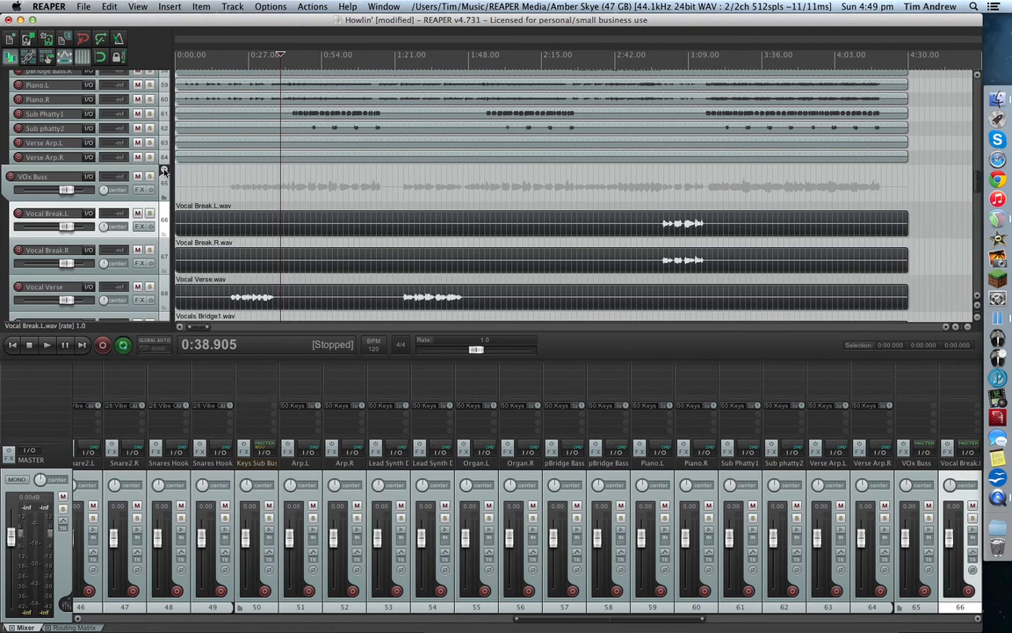
{"action": "left_click", "coordinate": [165, 169]}
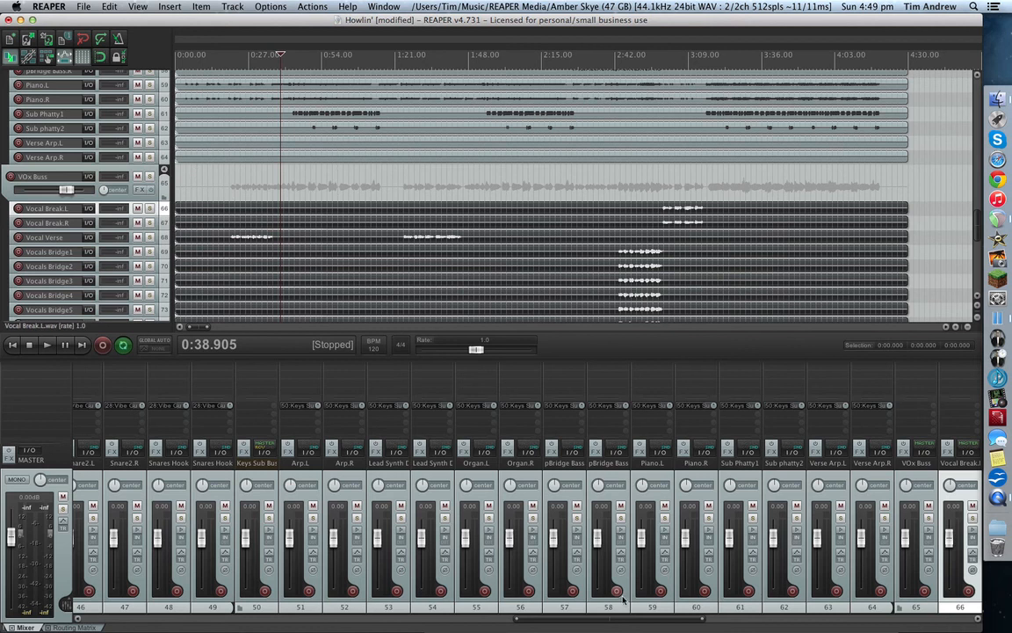
{"action": "scroll", "scroll_direction": "right", "scroll_amount": 3}
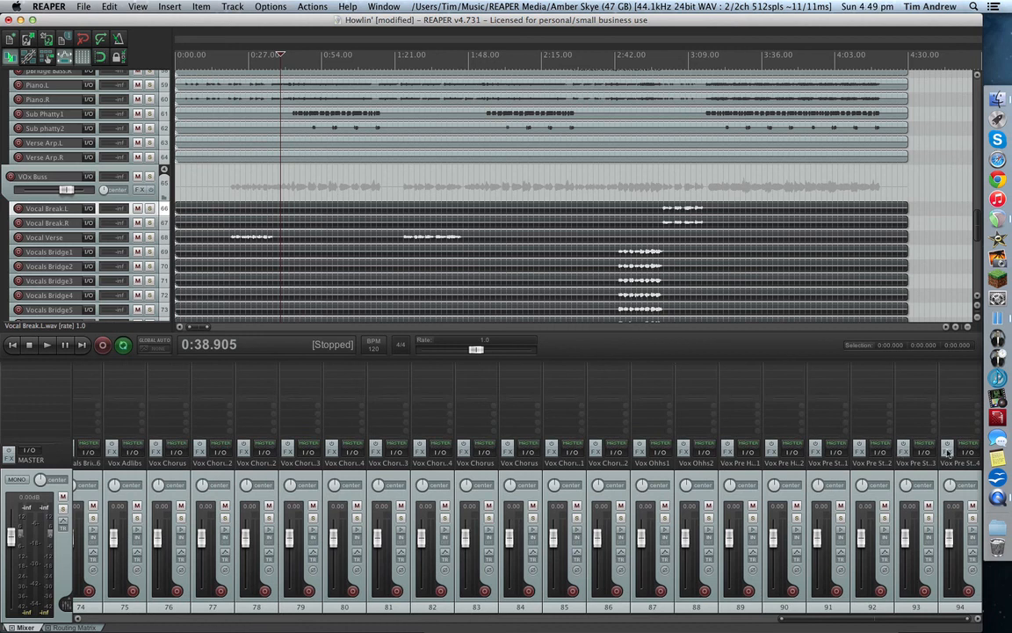
{"action": "mouse_move", "coordinate": [661, 448]}
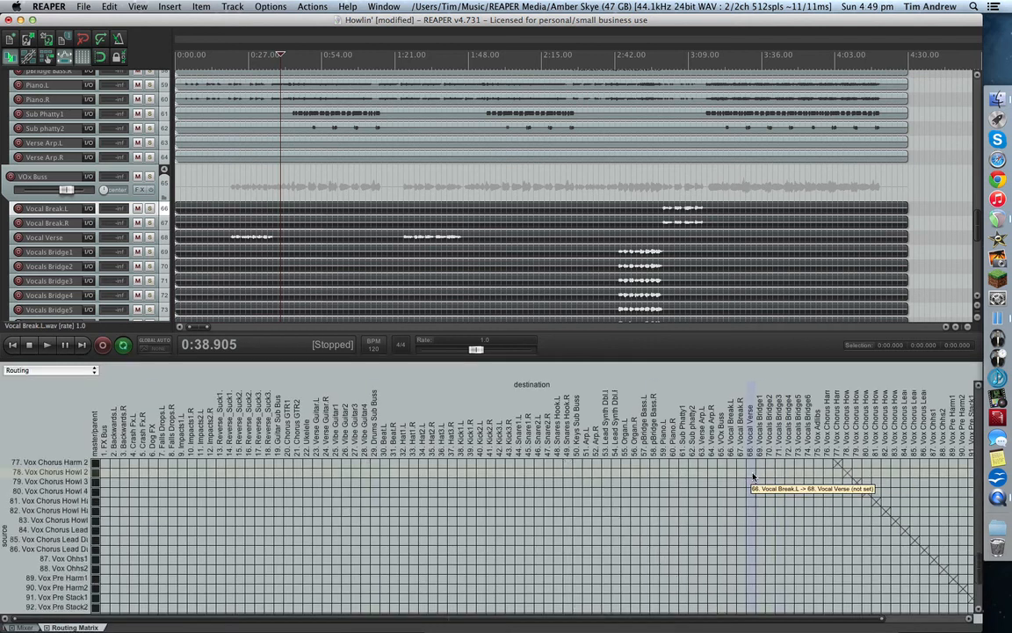
Step: Scroll through the Routing Matrix source rows to reach each vocal track's master/parent send cell
{"action": "scroll", "scroll_direction": "down", "scroll_amount": 3}
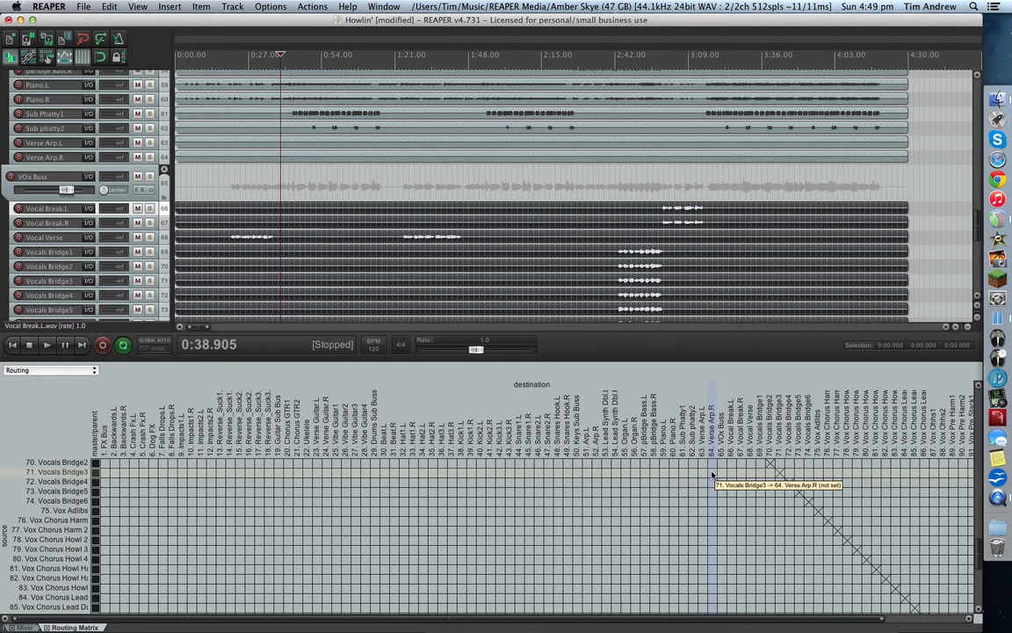
{"action": "scroll", "scroll_direction": "down", "scroll_amount": 3}
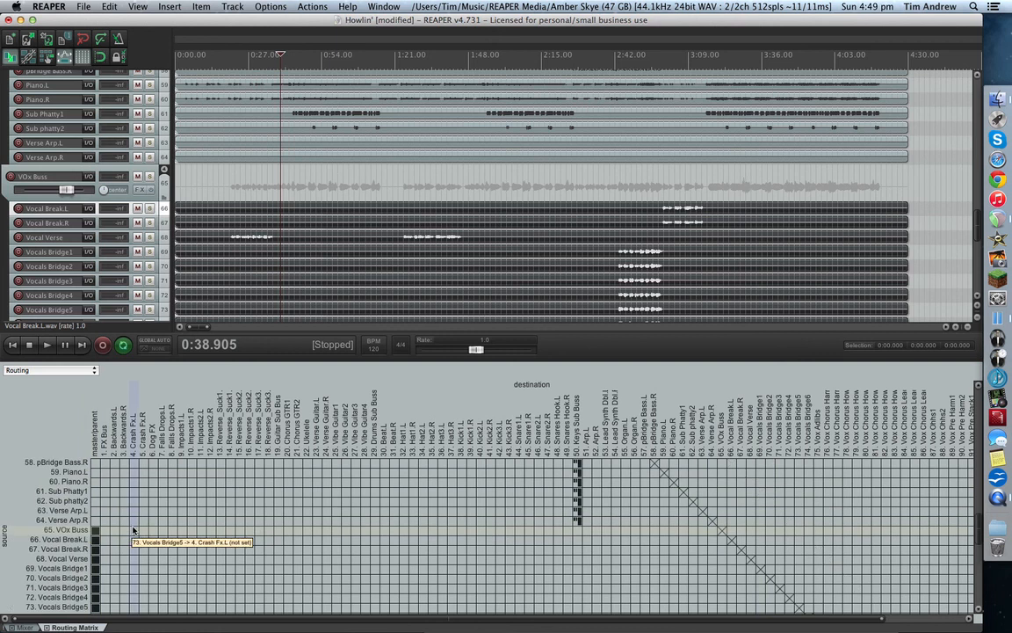
{"action": "mouse_move", "coordinate": [614, 540]}
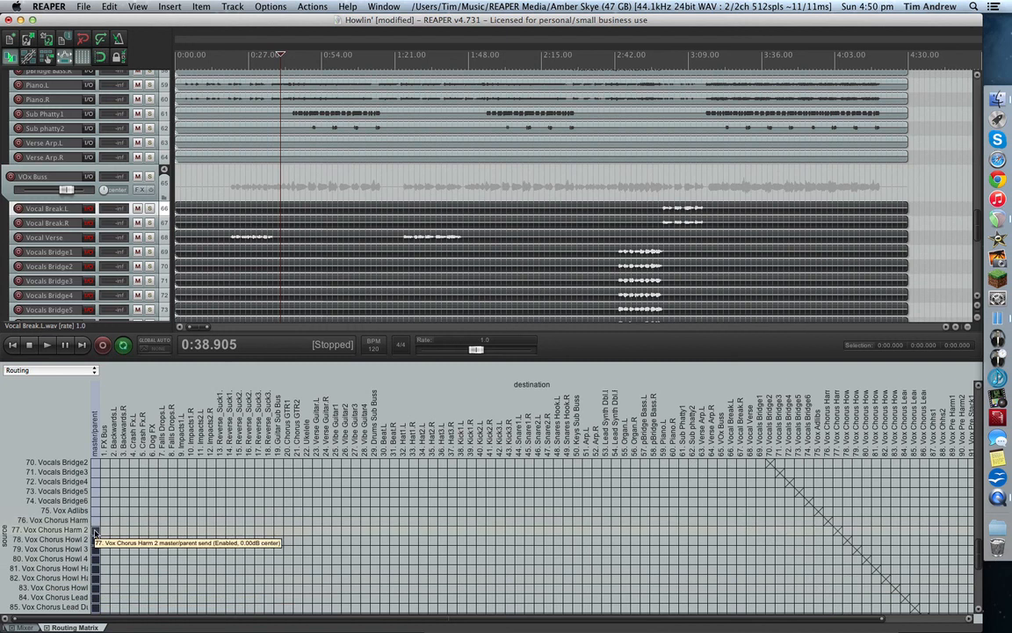
{"action": "mouse_move", "coordinate": [97, 583]}
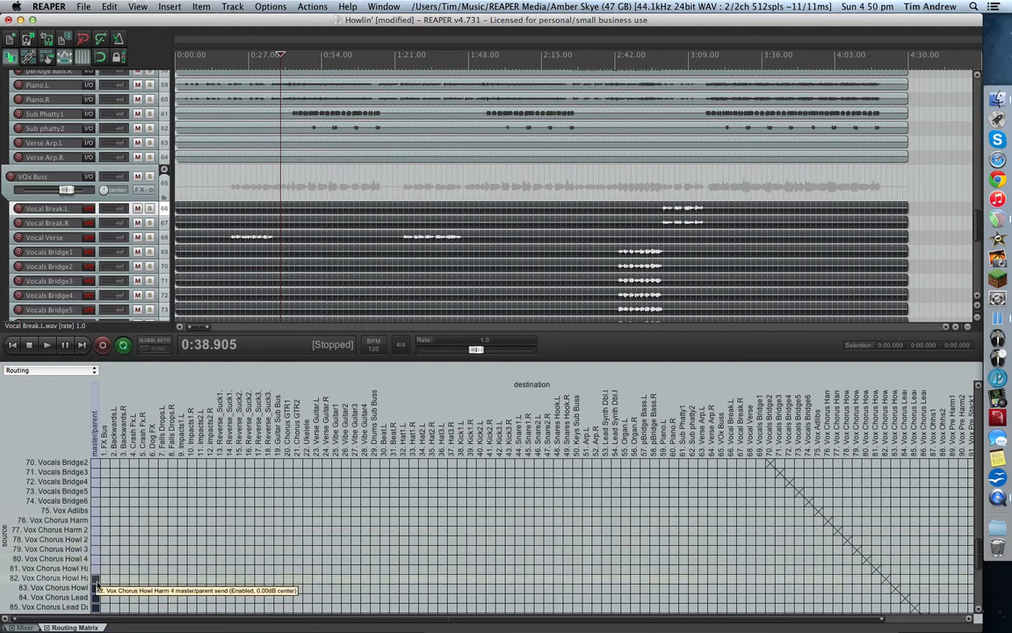
{"action": "scroll", "scroll_direction": "down", "scroll_amount": 3}
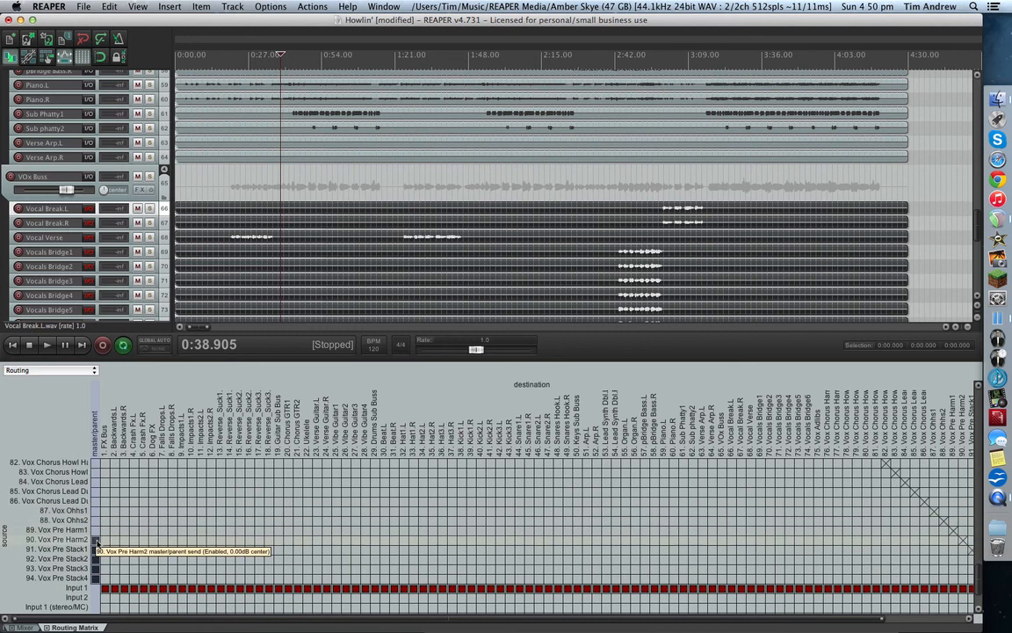
{"action": "mouse_move", "coordinate": [155, 587]}
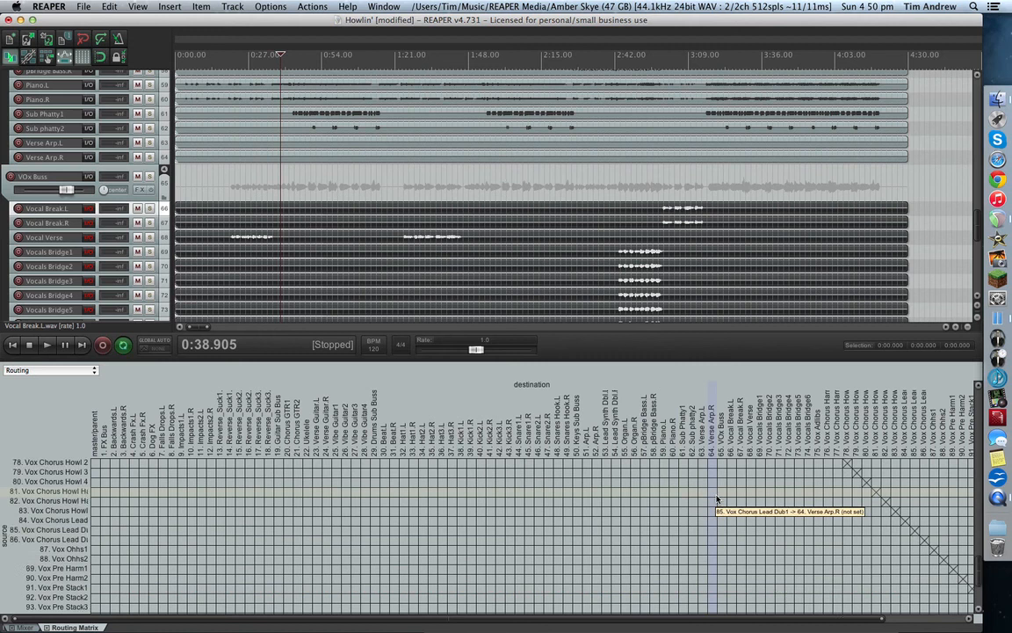
Step: Scroll the Routing Matrix to align the vocal track rows with the Vox Bus column for their sends
{"action": "scroll", "scroll_direction": "up", "scroll_amount": 3}
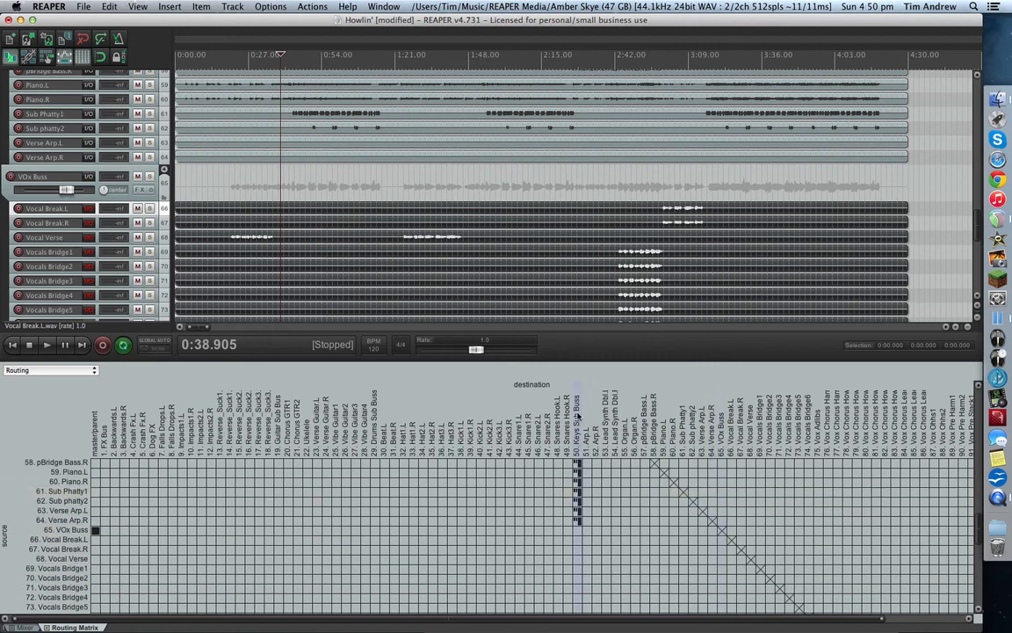
{"action": "mouse_move", "coordinate": [647, 482]}
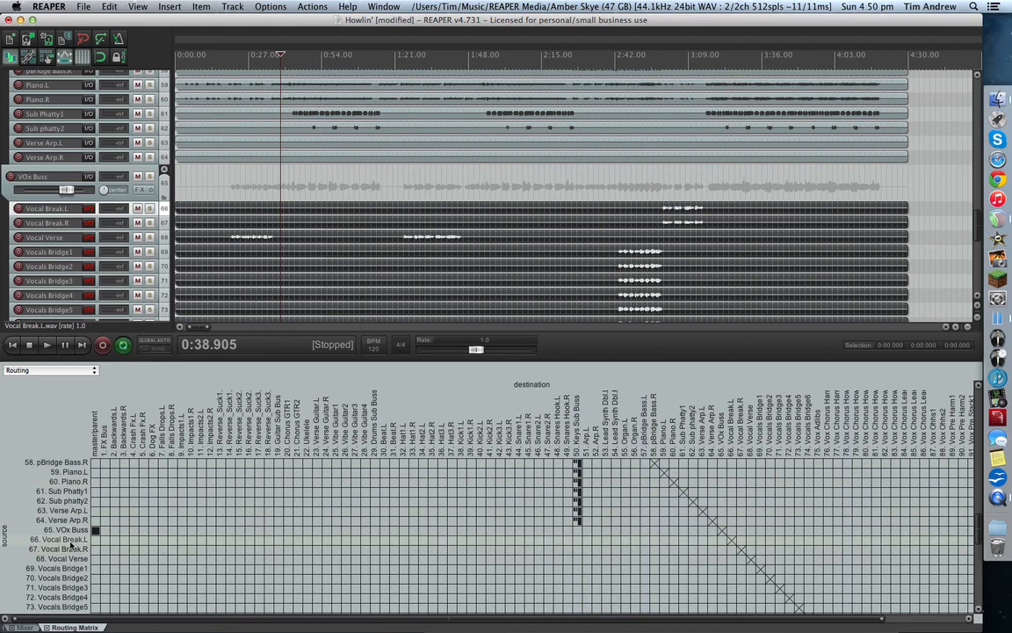
{"action": "mouse_move", "coordinate": [636, 536]}
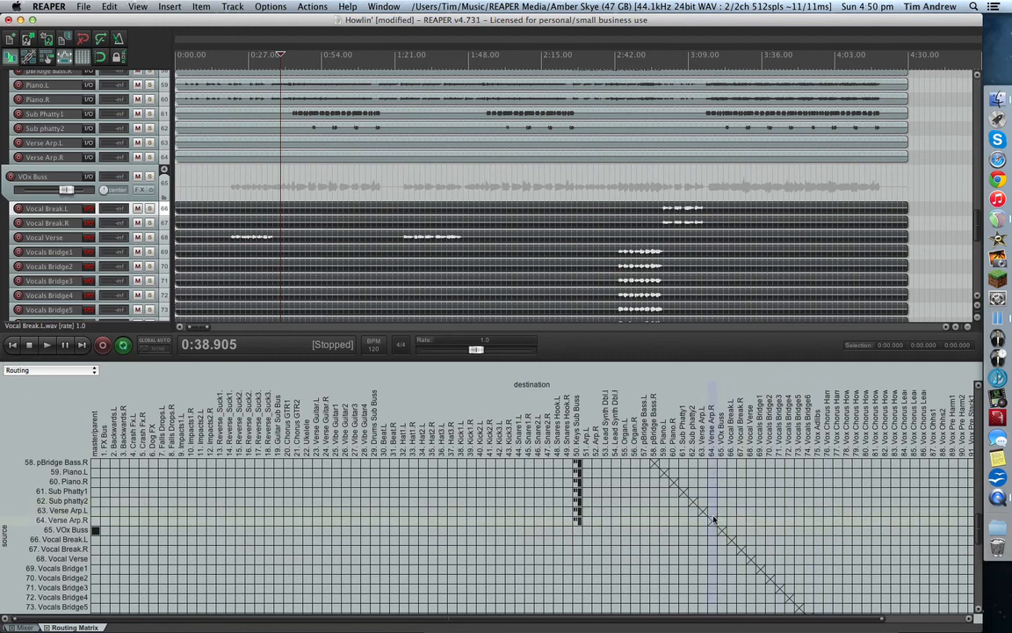
{"action": "mouse_move", "coordinate": [717, 545]}
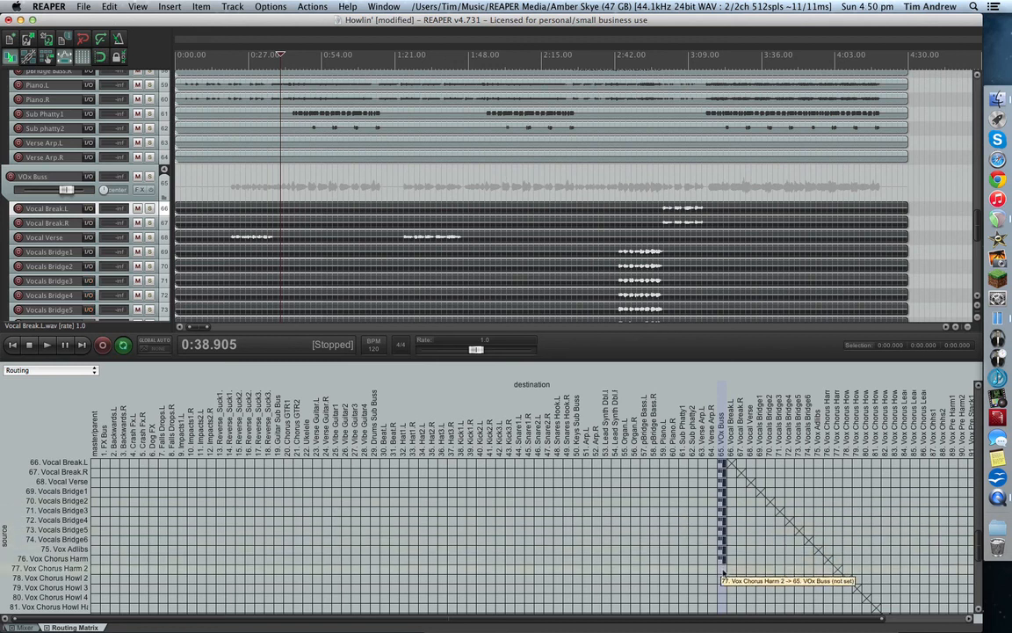
{"action": "scroll", "scroll_direction": "down", "scroll_amount": 3}
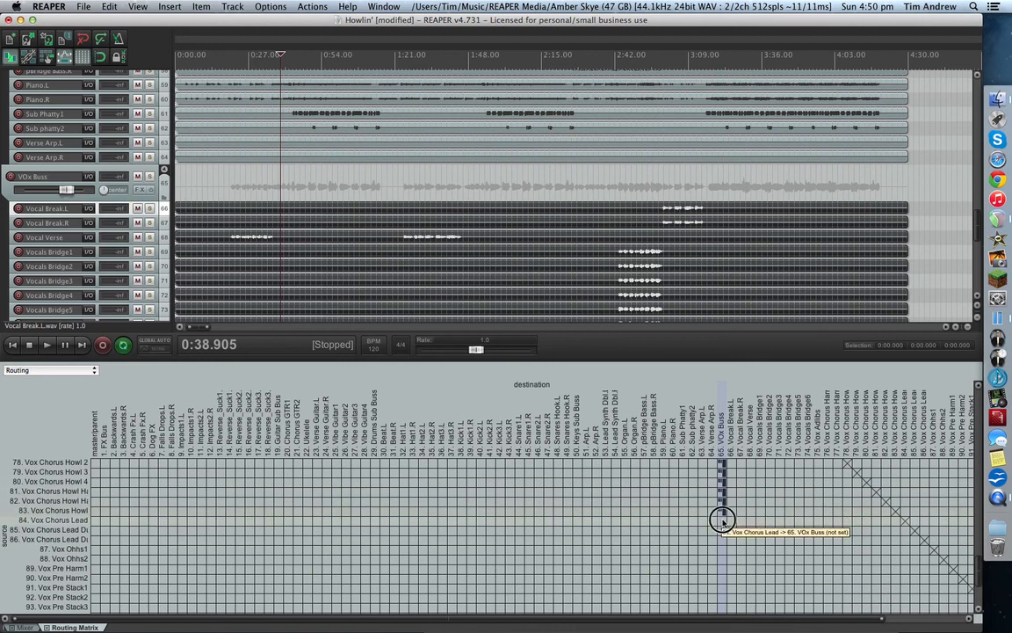
{"action": "mouse_move", "coordinate": [720, 561]}
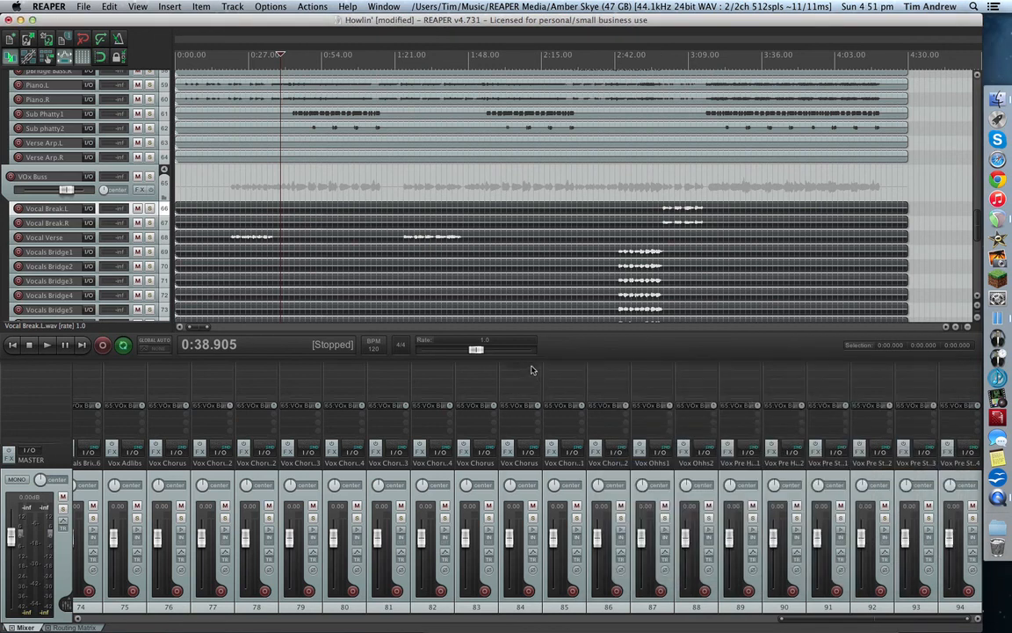
Step: Scroll the track list down to the Vox Bus header for its colour options
{"action": "scroll", "scroll_direction": "down", "scroll_amount": 3}
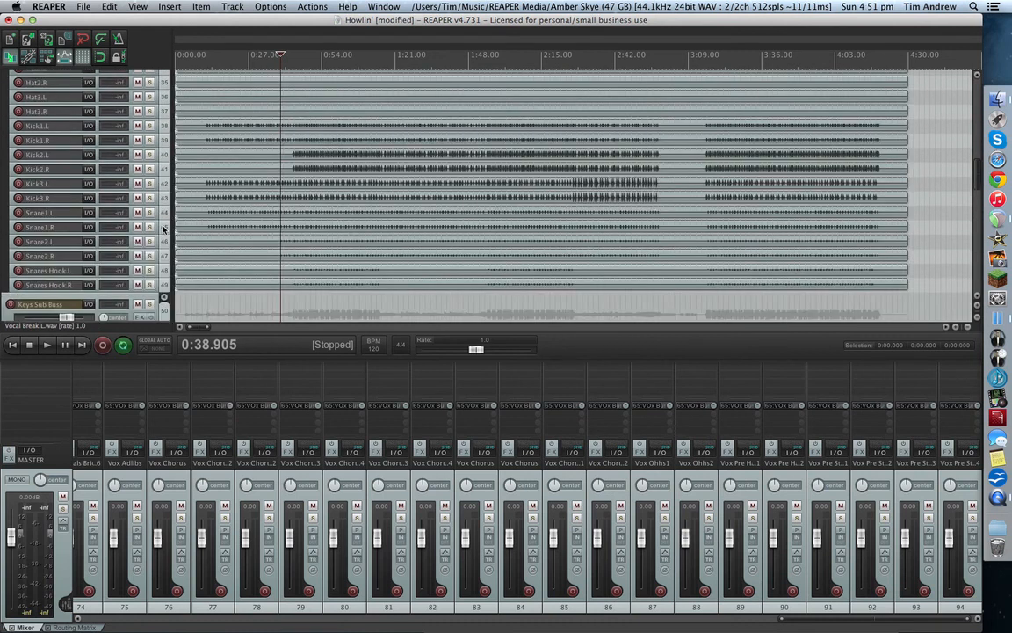
{"action": "scroll", "scroll_direction": "down", "scroll_amount": 3}
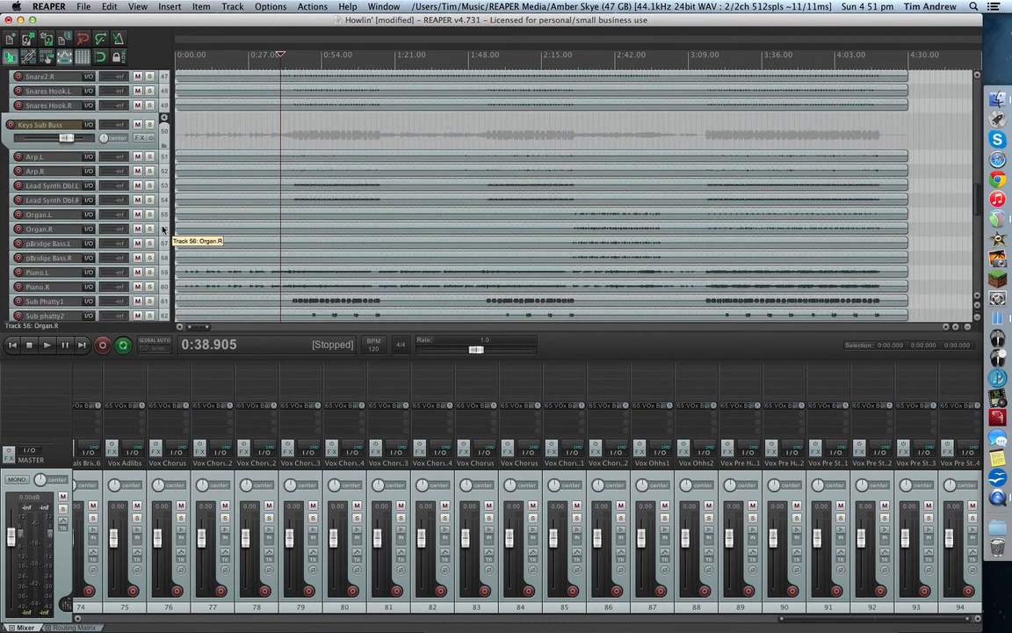
{"action": "scroll", "scroll_direction": "down", "scroll_amount": 3}
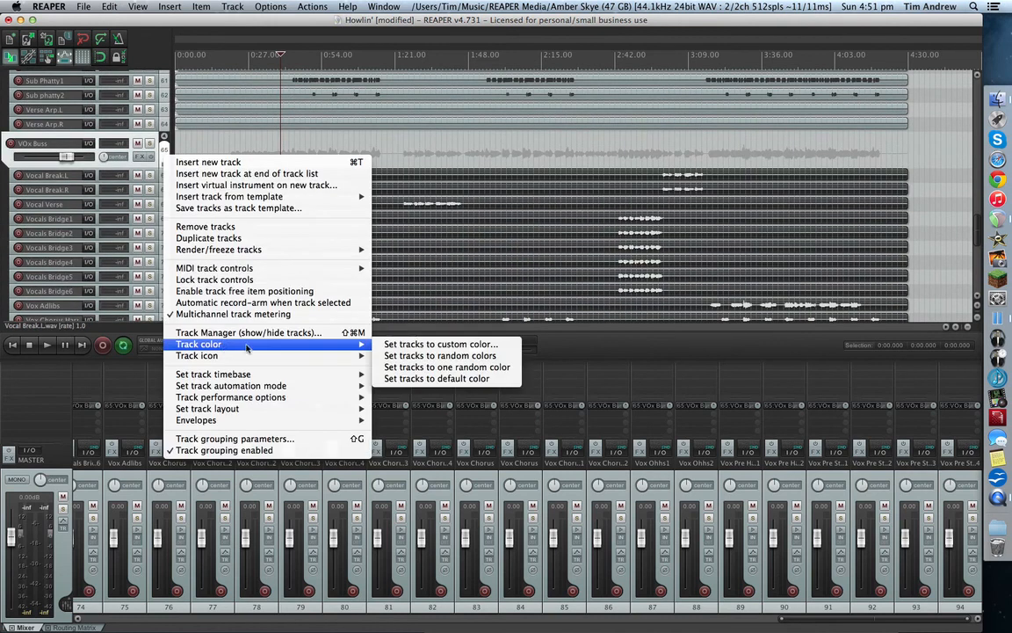
Step: Set the Vox Bus track to a custom yellow colour via the Colors dialog and confirm with OK
{"action": "left_click", "coordinate": [439, 343]}
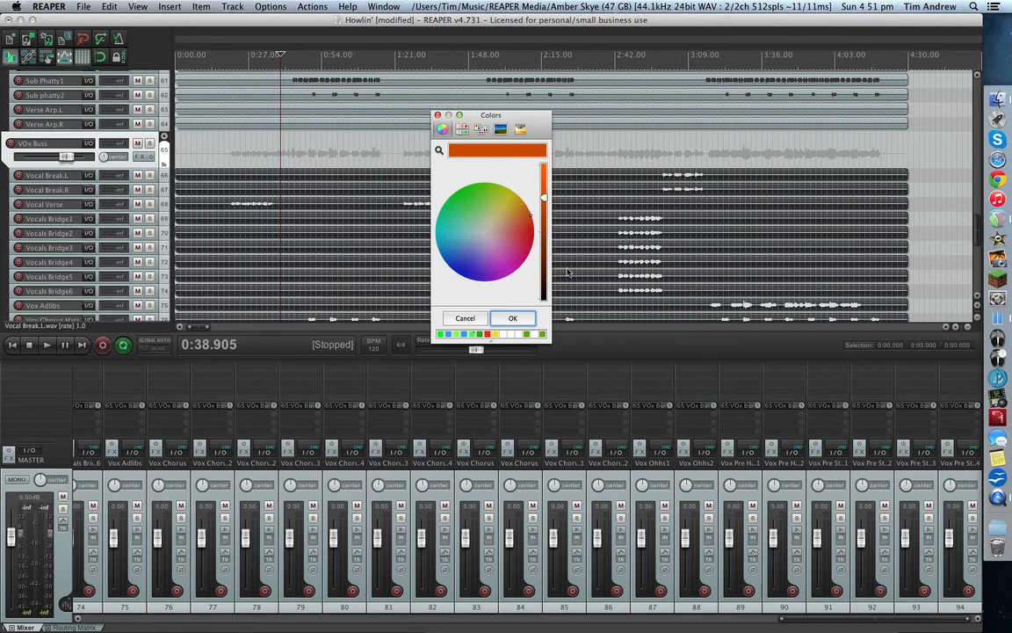
{"action": "left_click", "coordinate": [506, 196]}
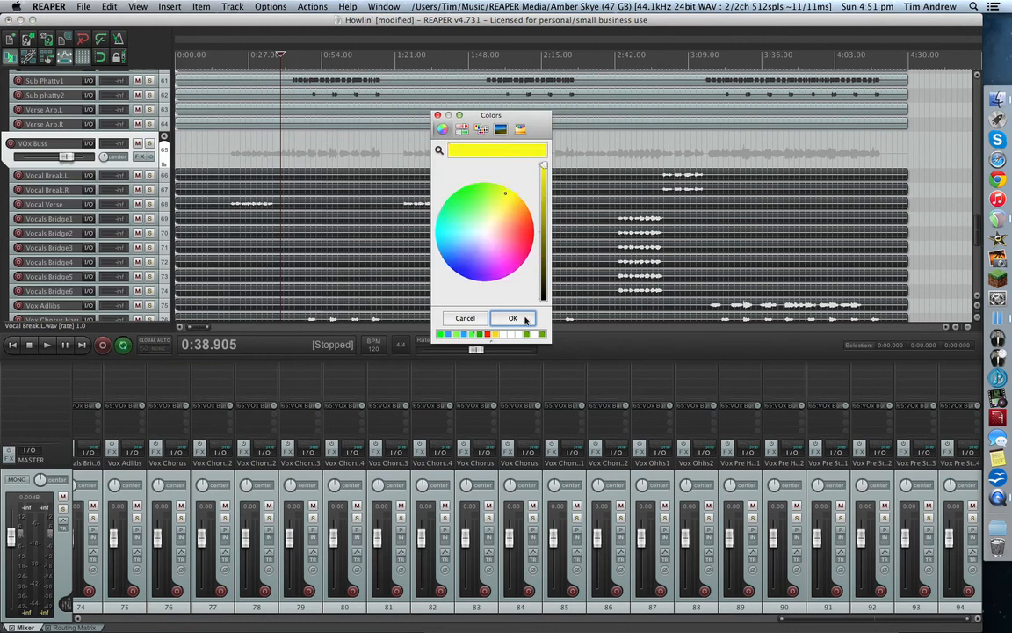
{"action": "left_click", "coordinate": [513, 317]}
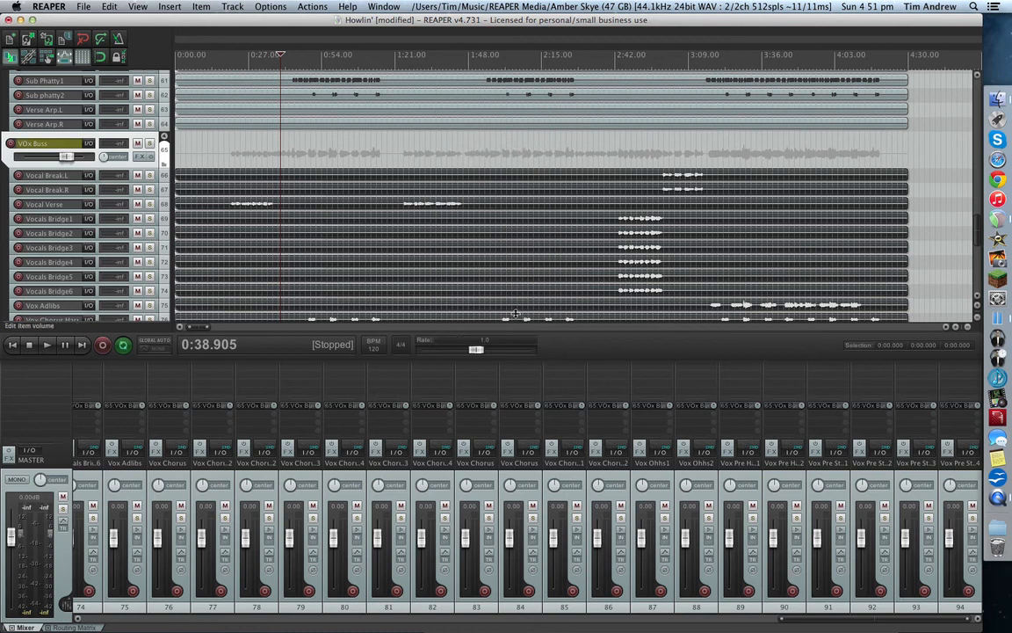